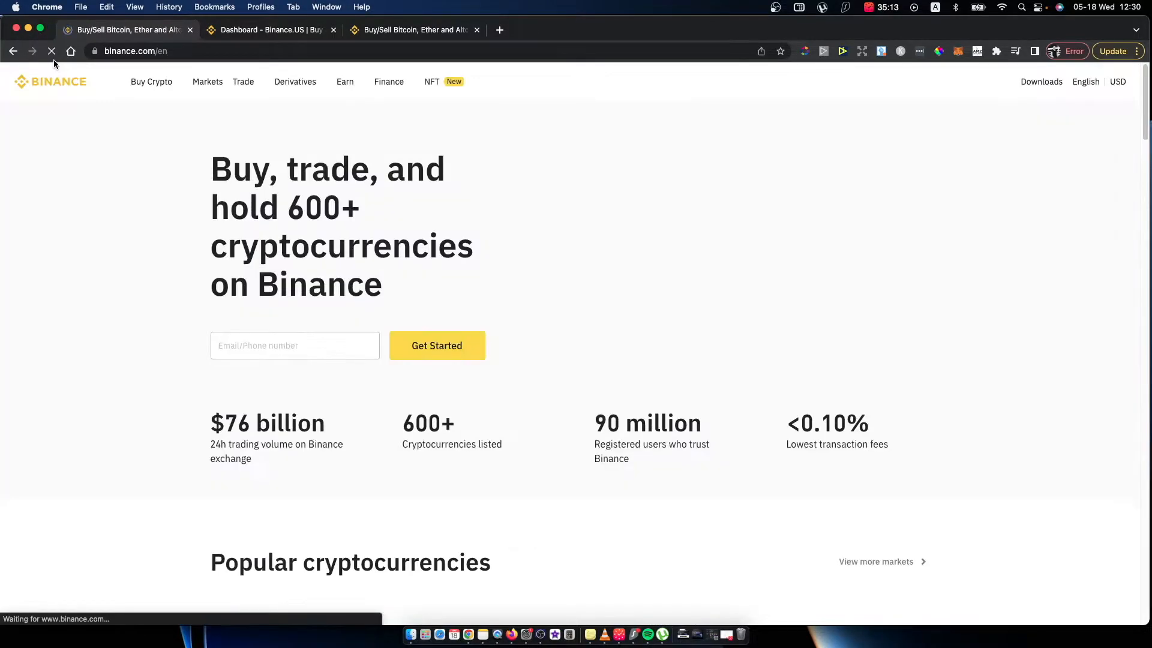
Switch to the Binance.US tab and open the Dashboard from the account menu
left_click(270, 30)
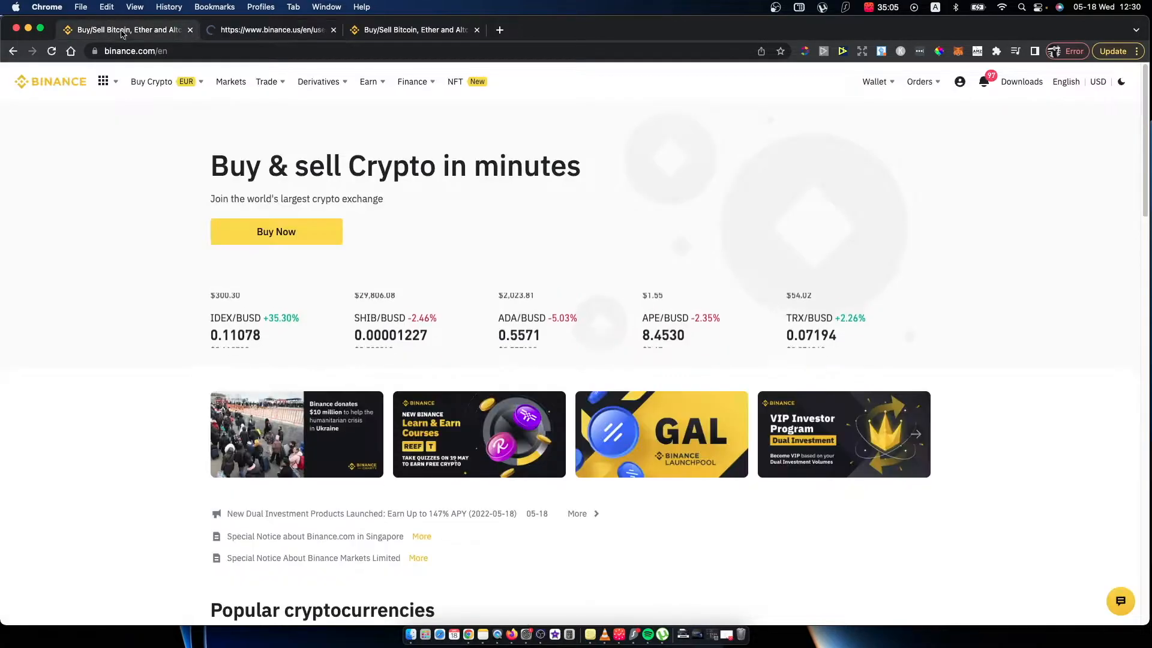
left_click(271, 29)
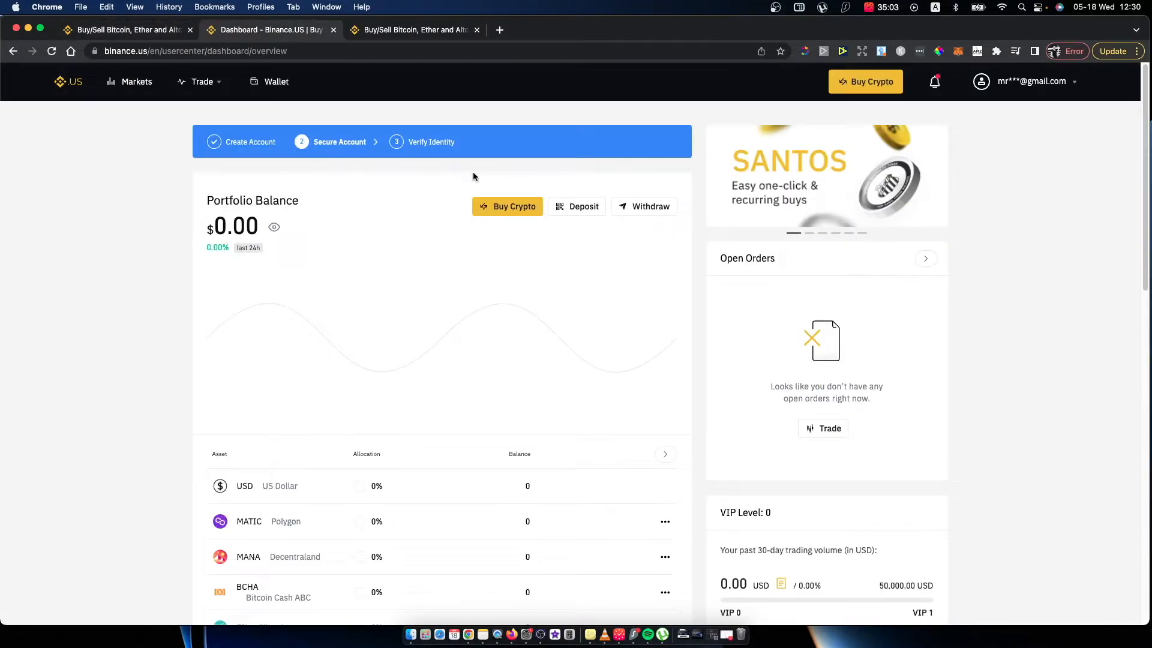
left_click(1031, 81)
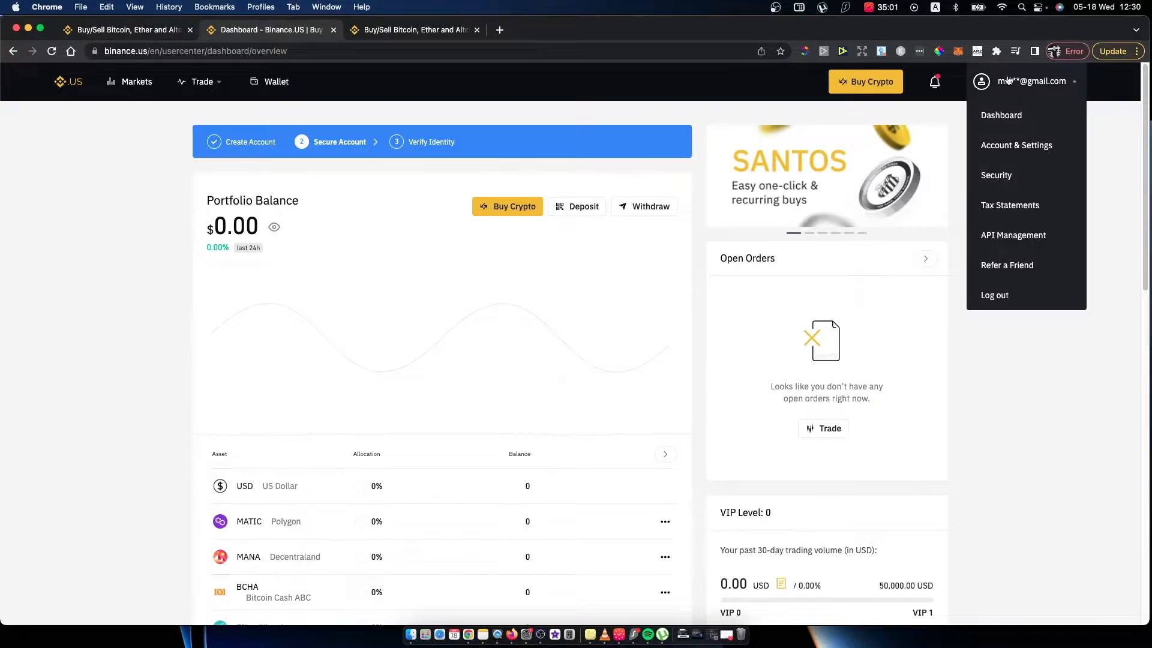
mouse_move(1001, 115)
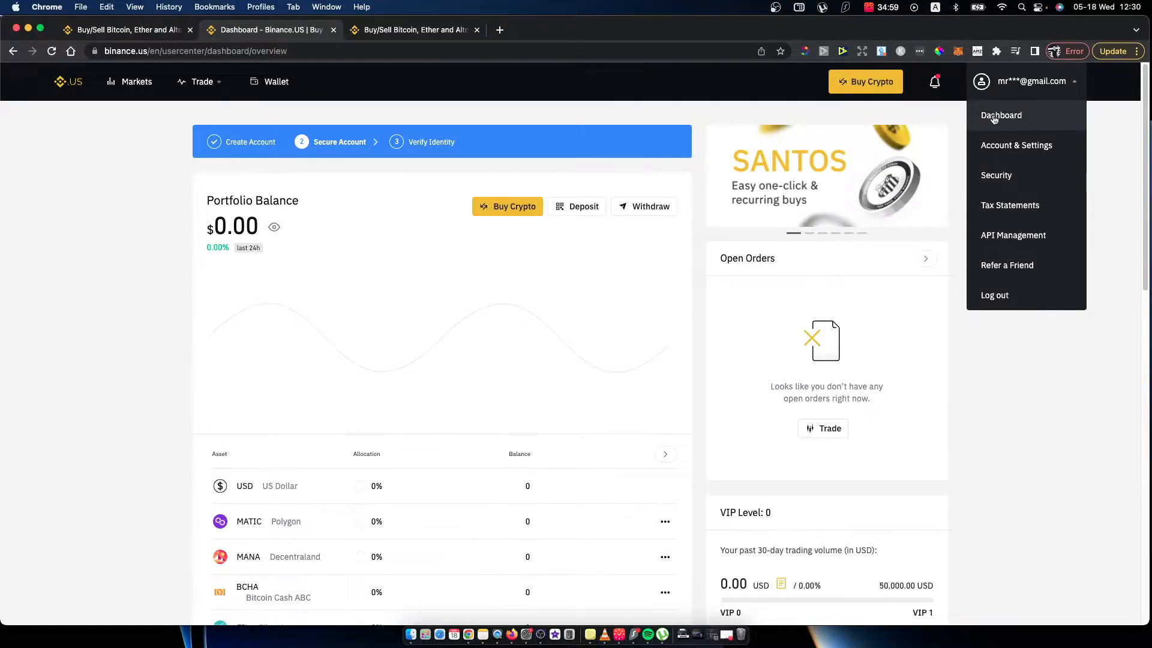
left_click(1001, 115)
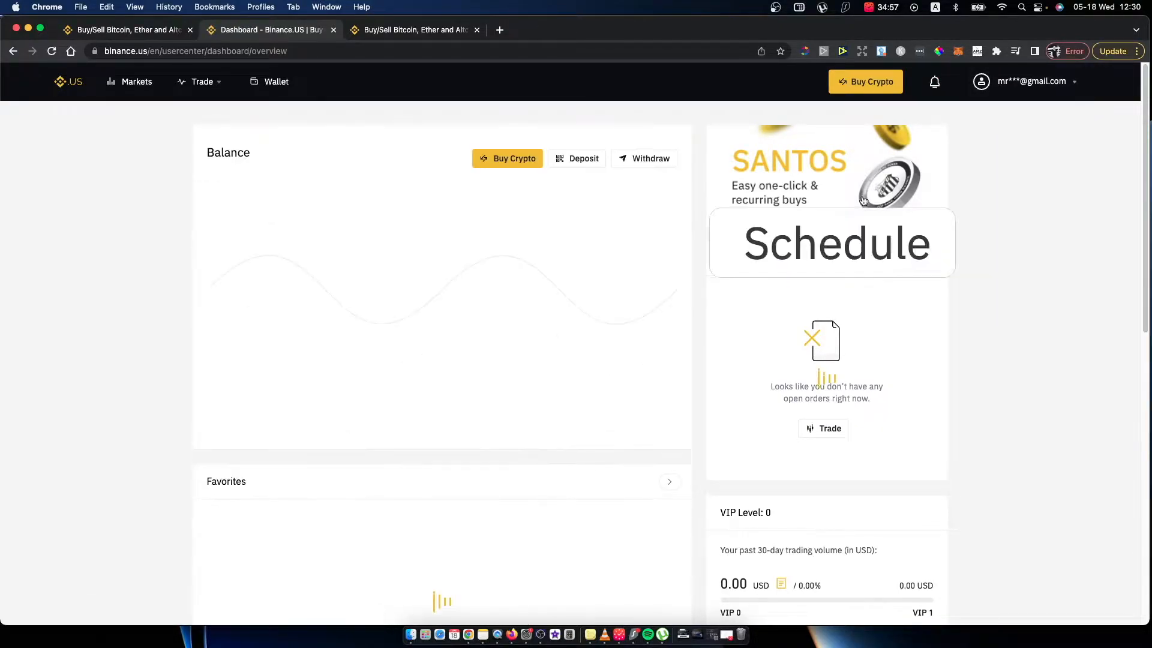
scroll("up", 3)
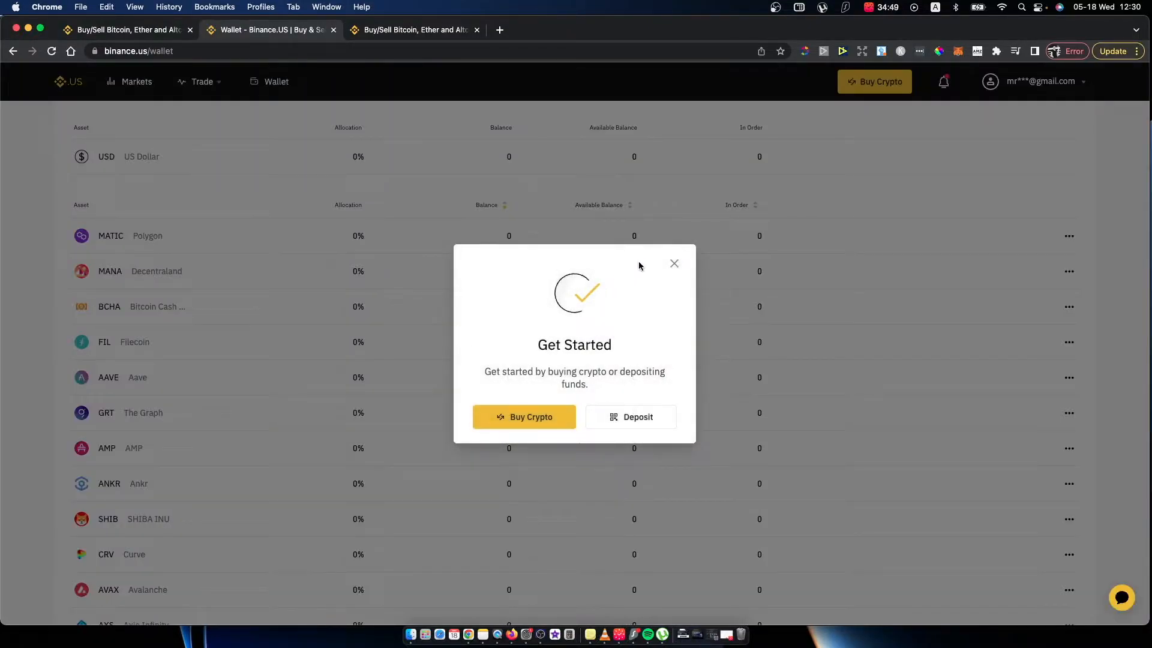
Dismiss the Get Started prompt and choose Withdraw from the BNB row's actions menu
left_click(674, 262)
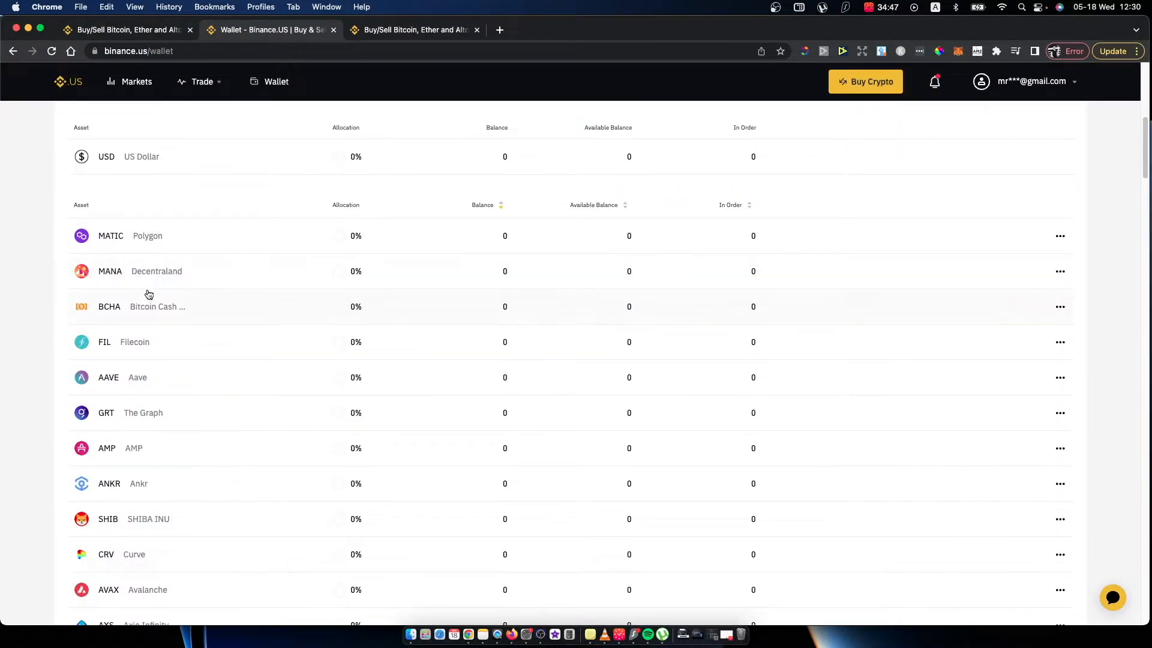
scroll("up", 3)
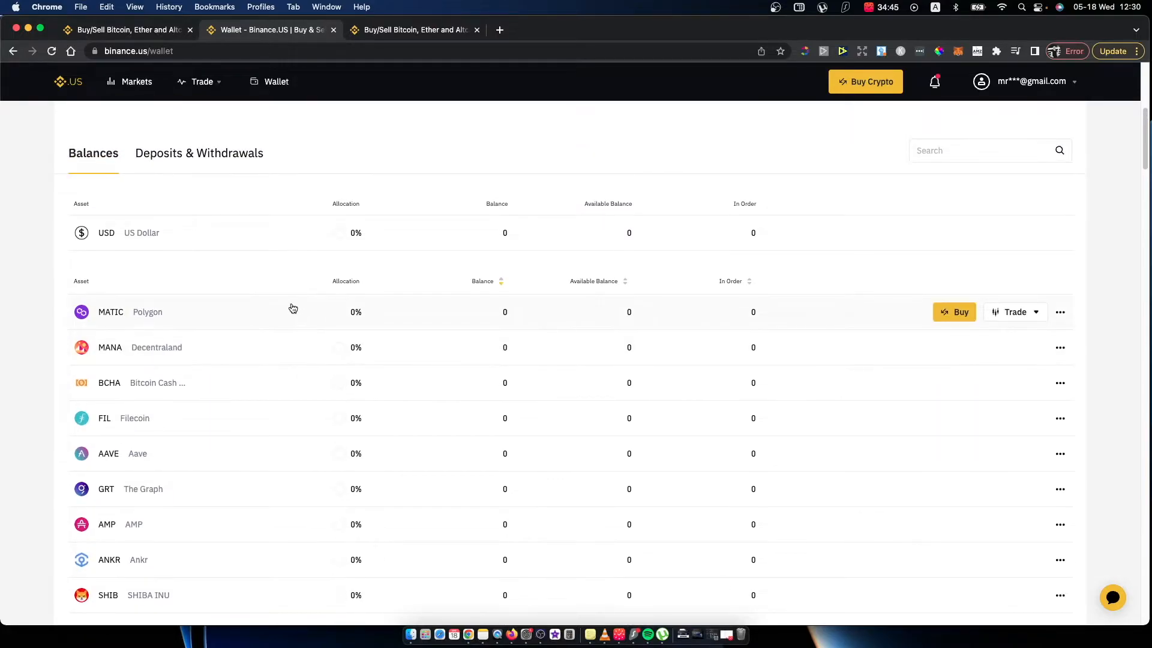
scroll("down", 3)
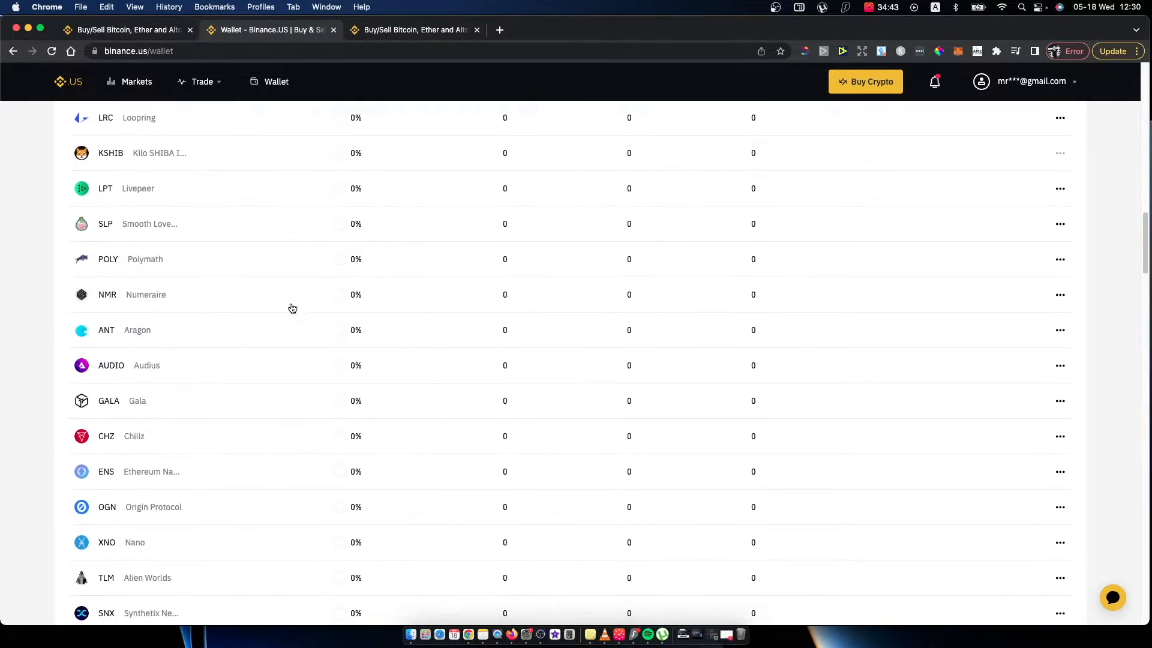
scroll("up", 3)
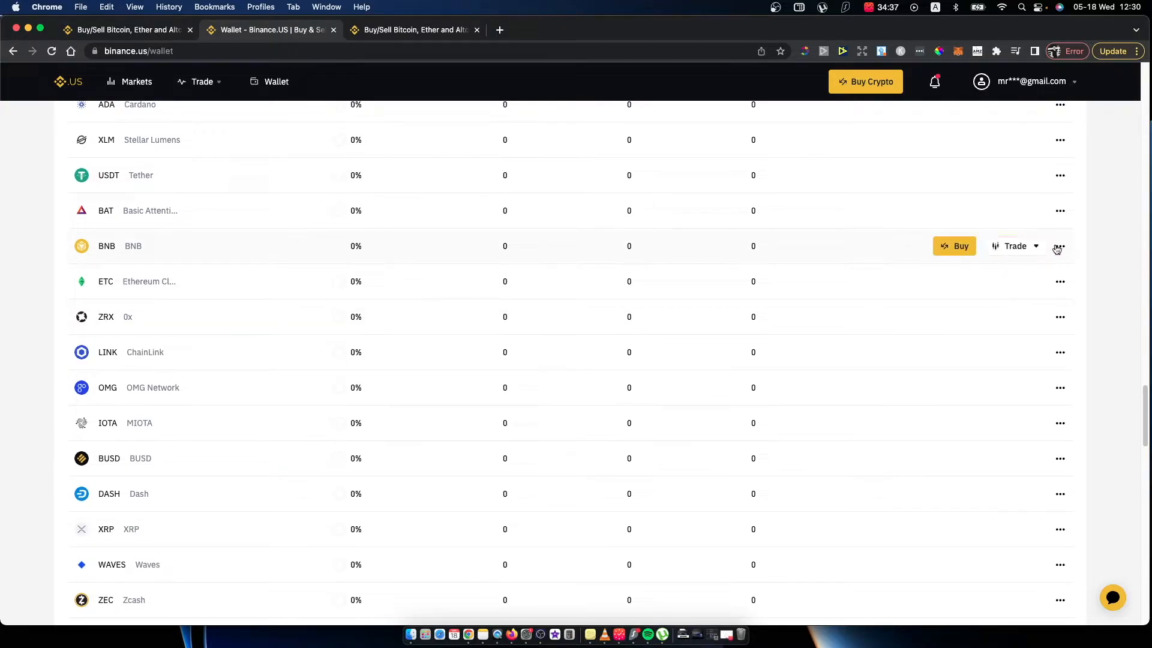
left_click(1060, 246)
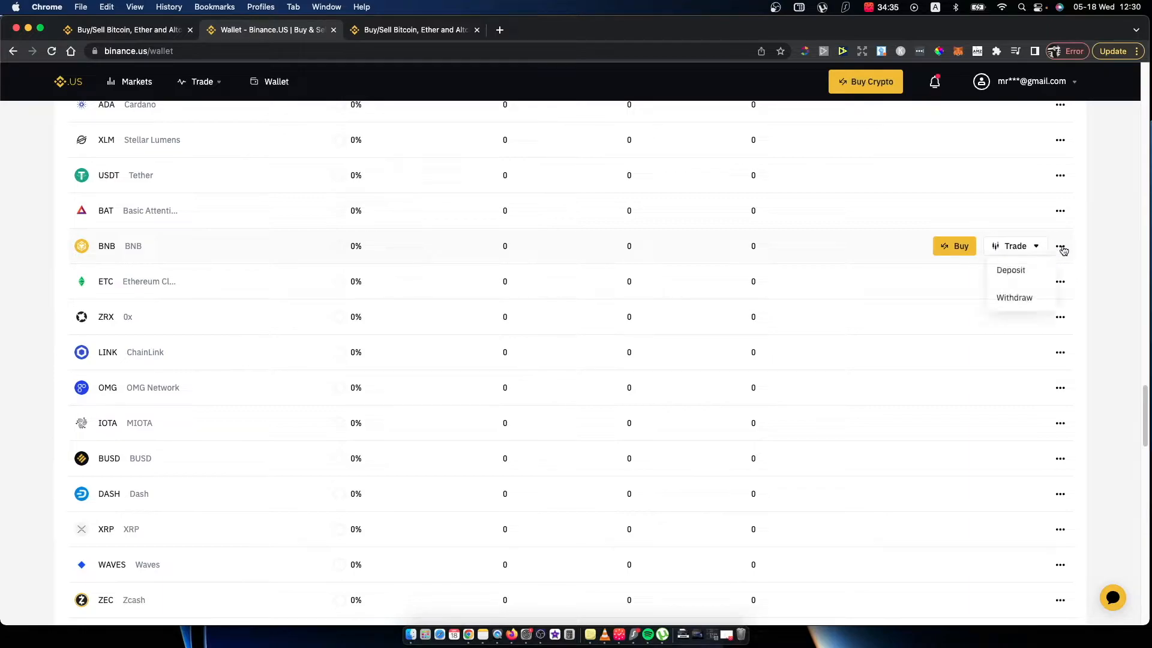
left_click(1010, 269)
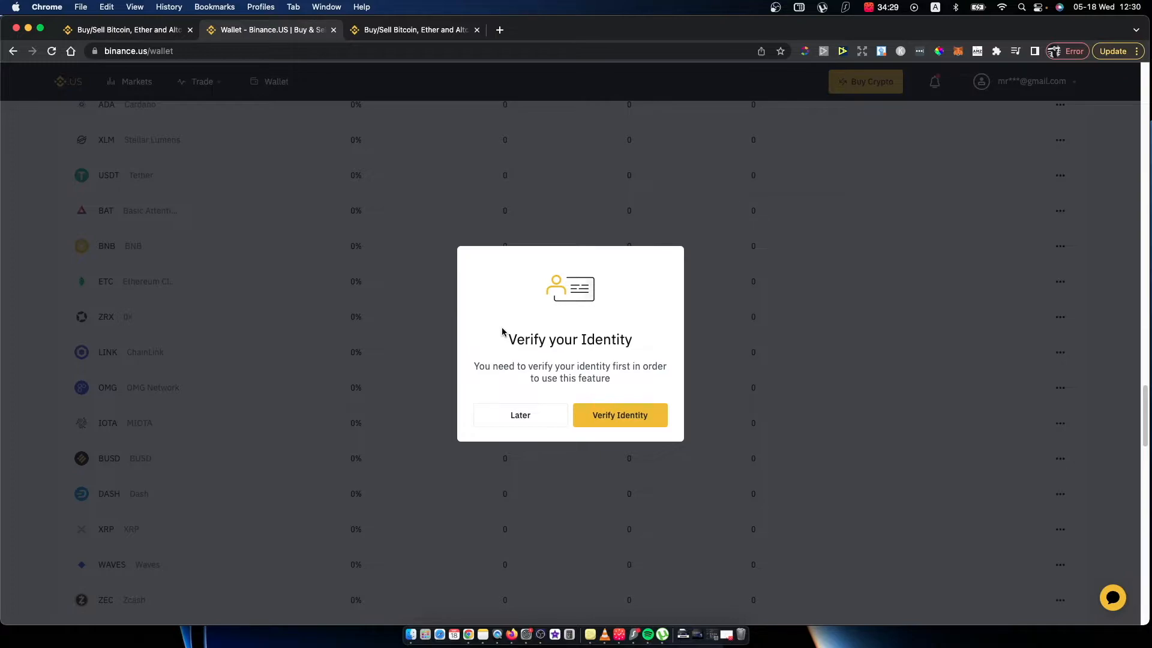
mouse_move(520, 416)
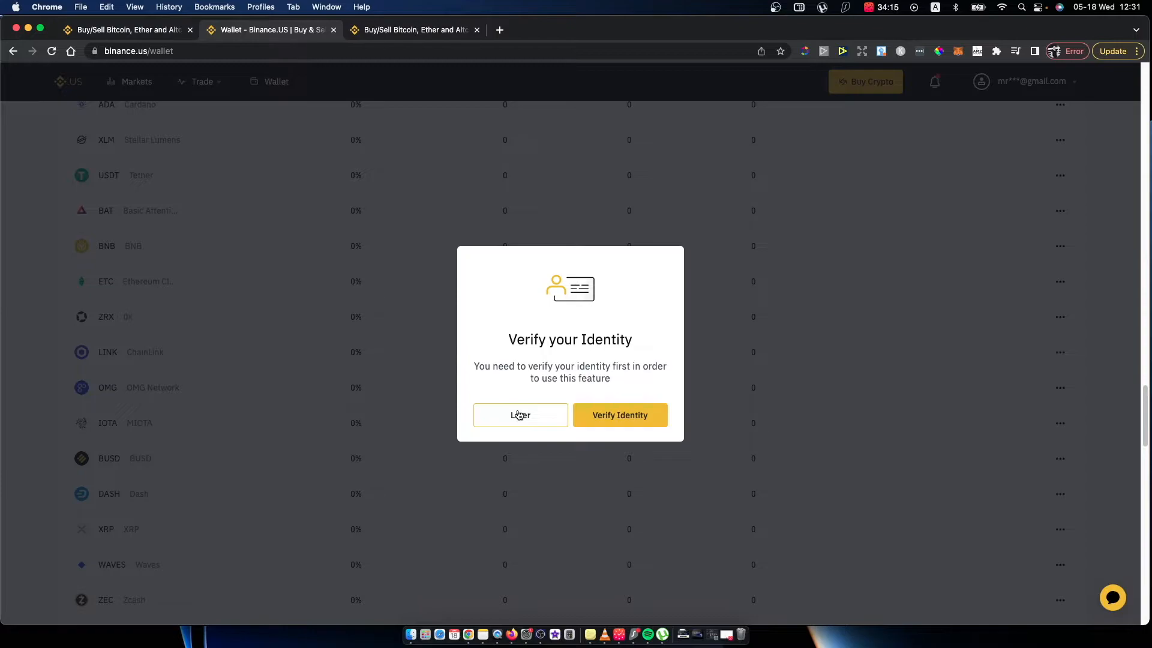
mouse_move(726, 363)
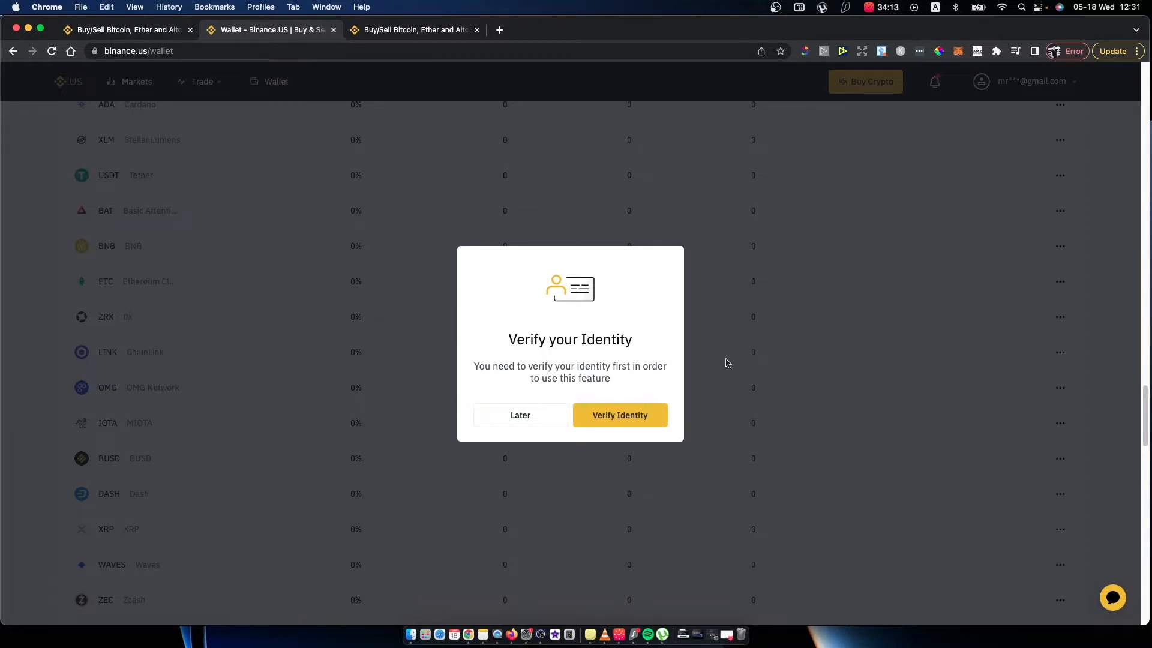
Switch to the Binance.com browser tab, ignoring the Verify your Identity popup
left_click(414, 30)
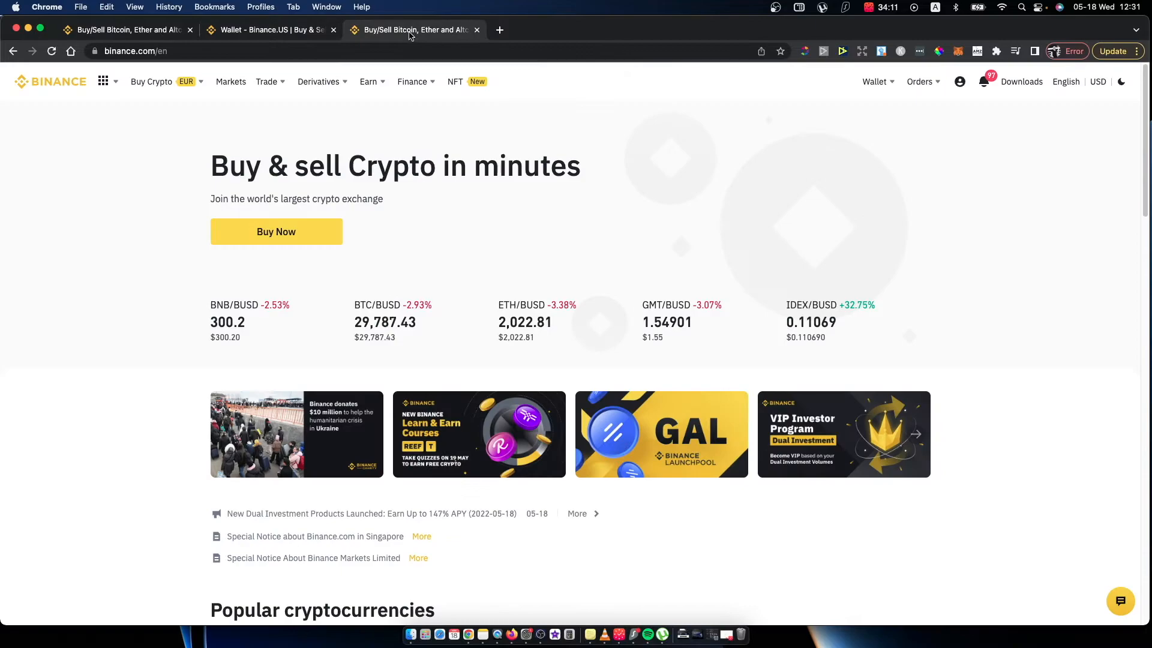
Open Wallet > Fiat and Spot and start a deposit from the BNB row
left_click(874, 82)
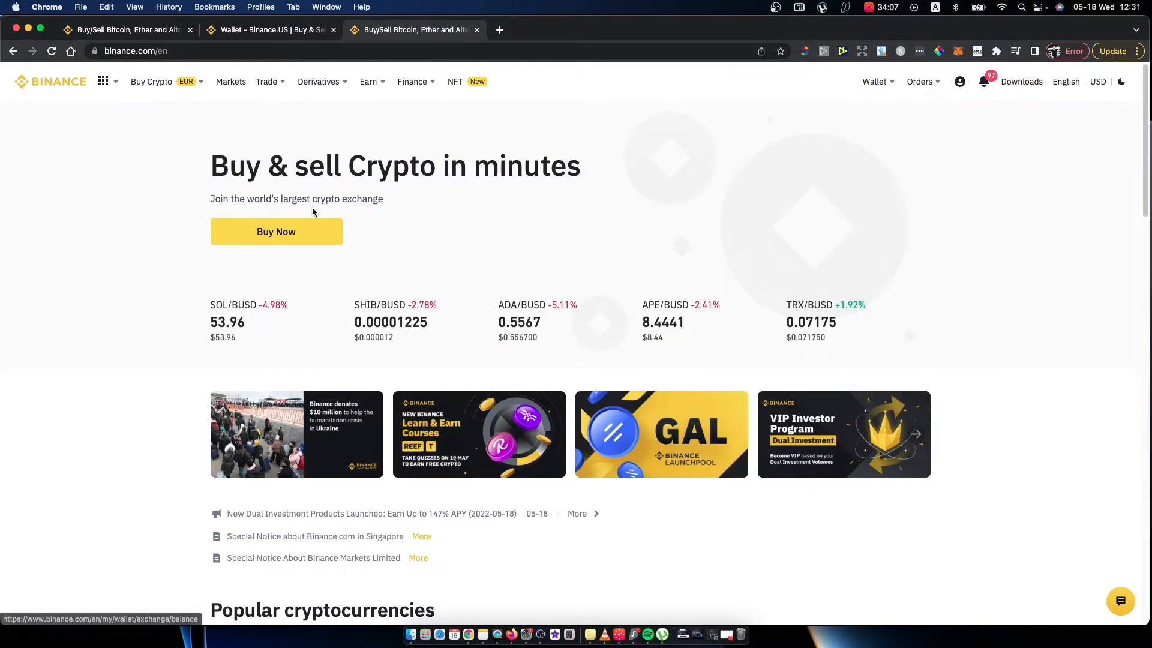
left_click(873, 82)
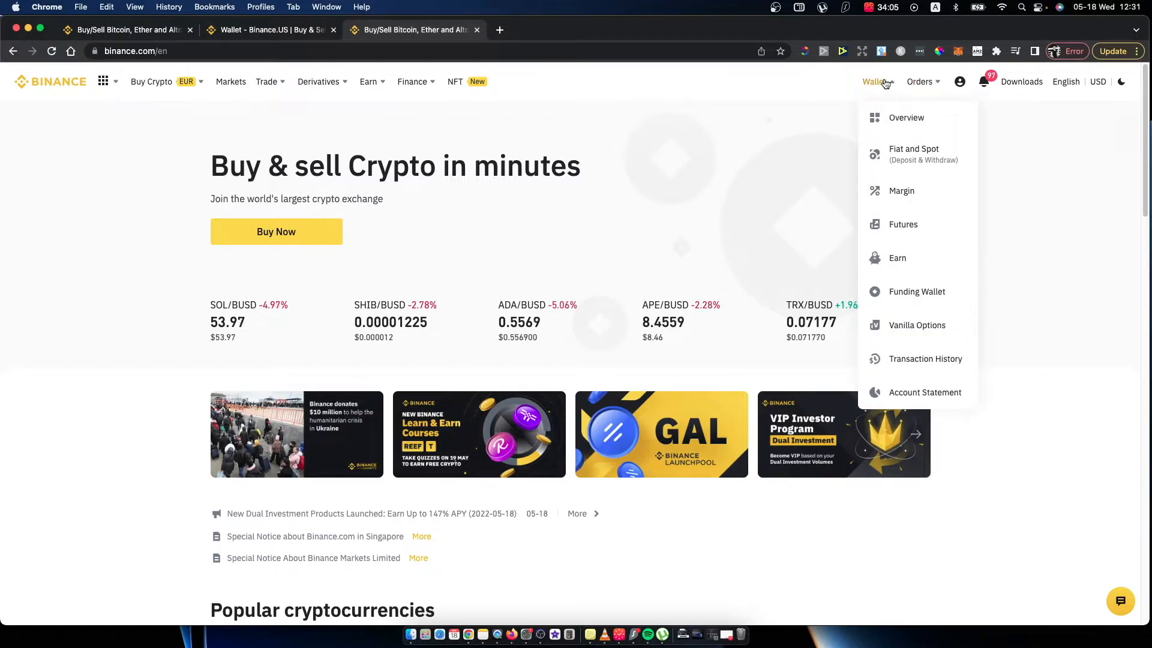
left_click(913, 154)
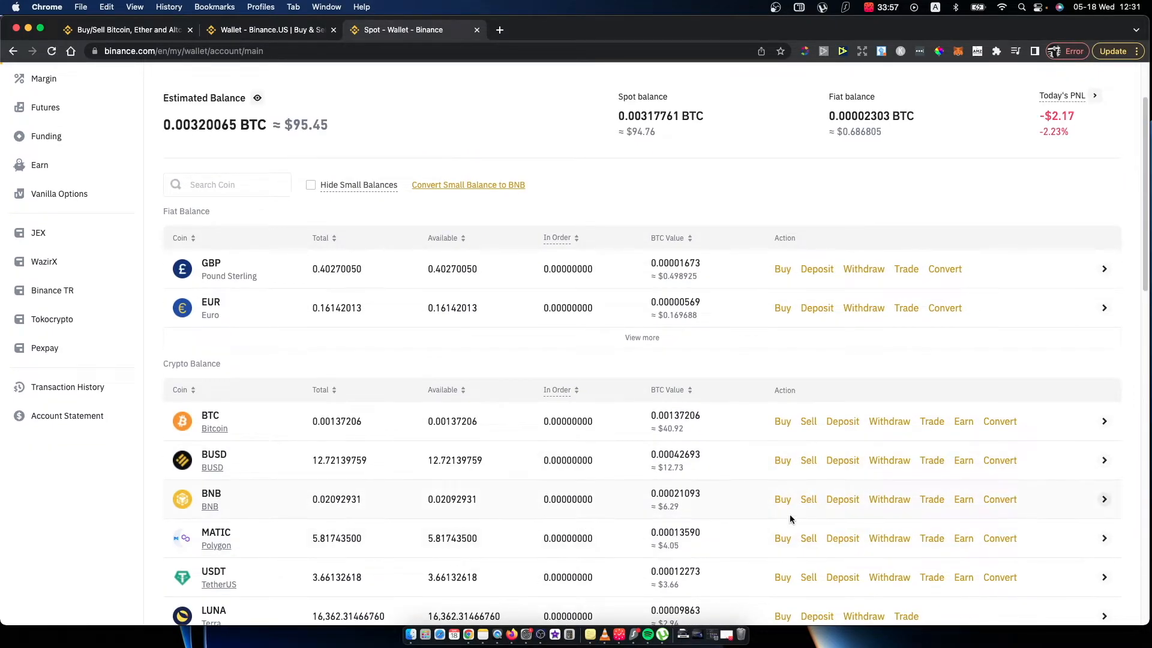
left_click(842, 499)
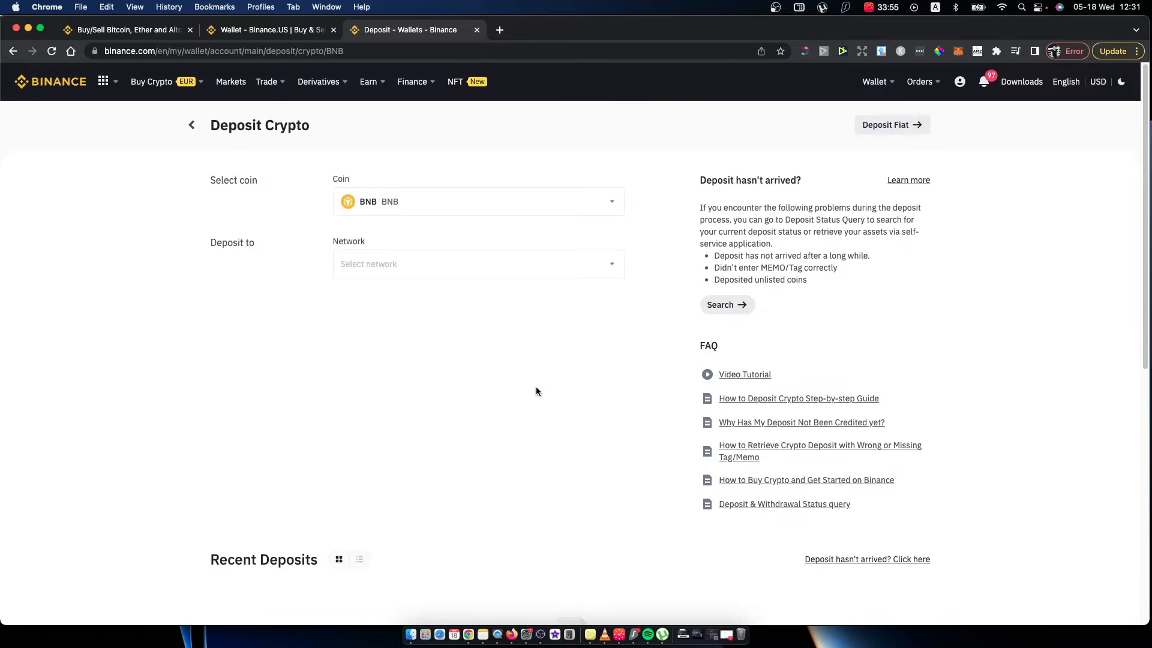
mouse_move(429, 249)
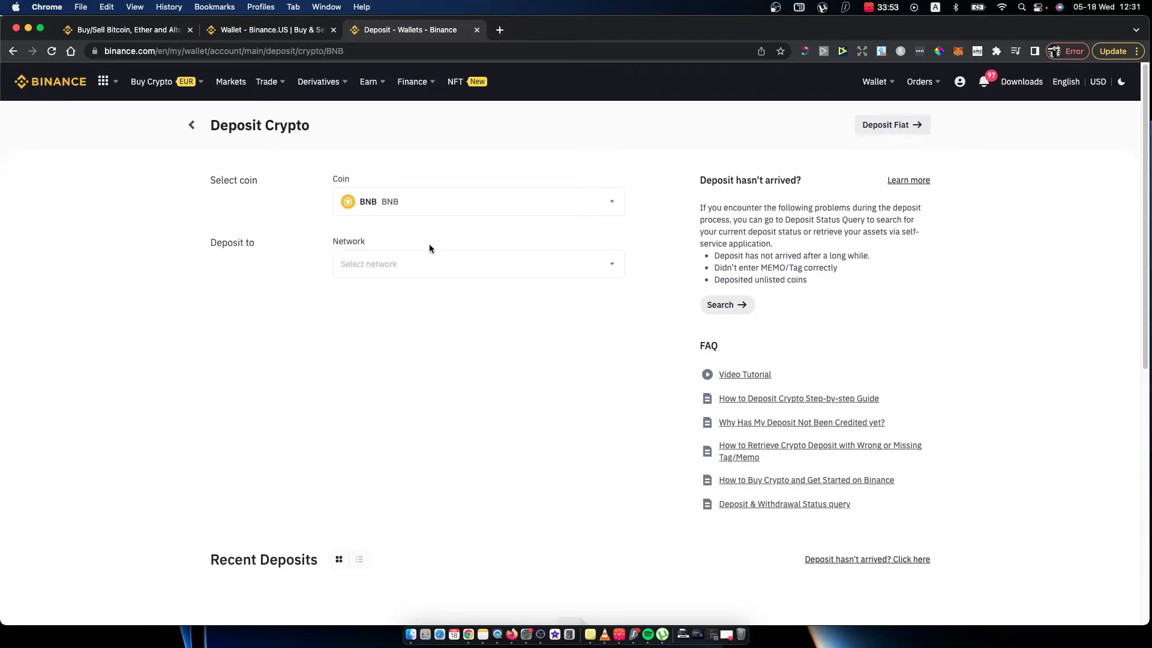
mouse_move(25, 63)
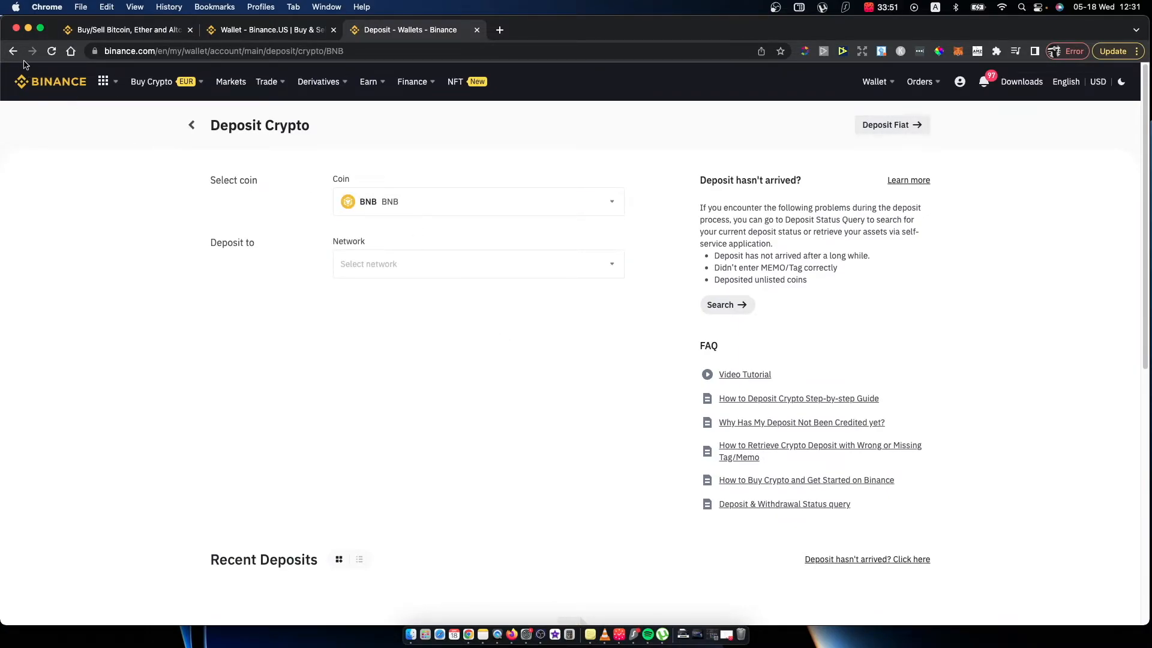
Select BSC BNB Smart Chain (BEP20) as the deposit network
left_click(478, 264)
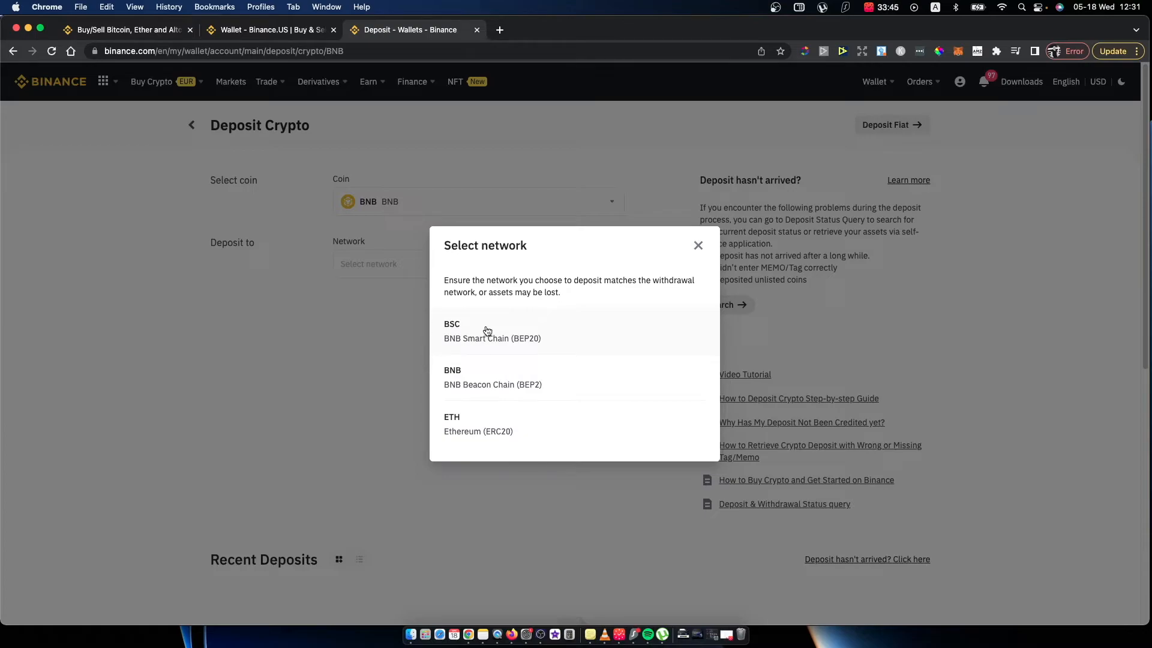
left_click(492, 330)
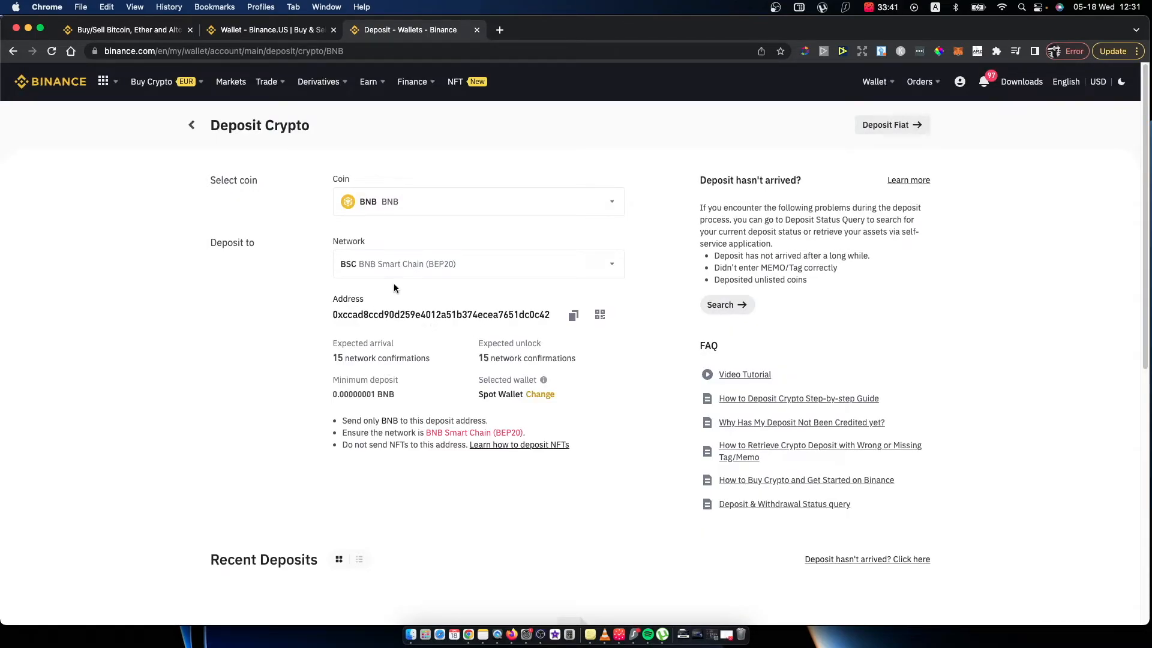
mouse_move(573, 316)
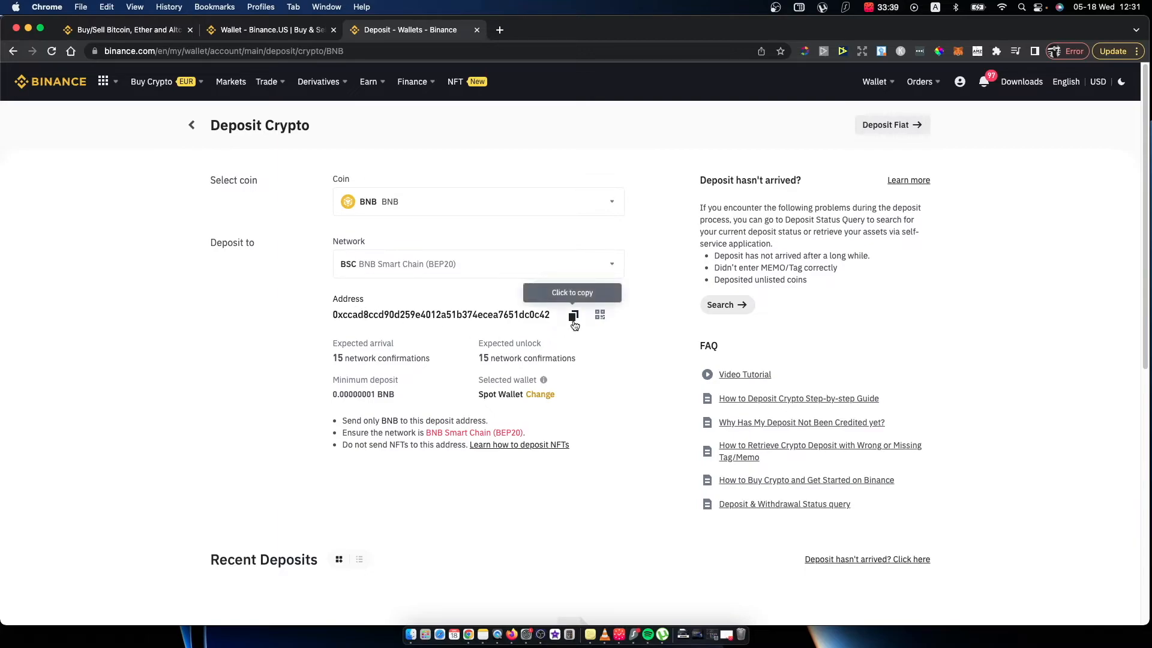
mouse_move(124, 35)
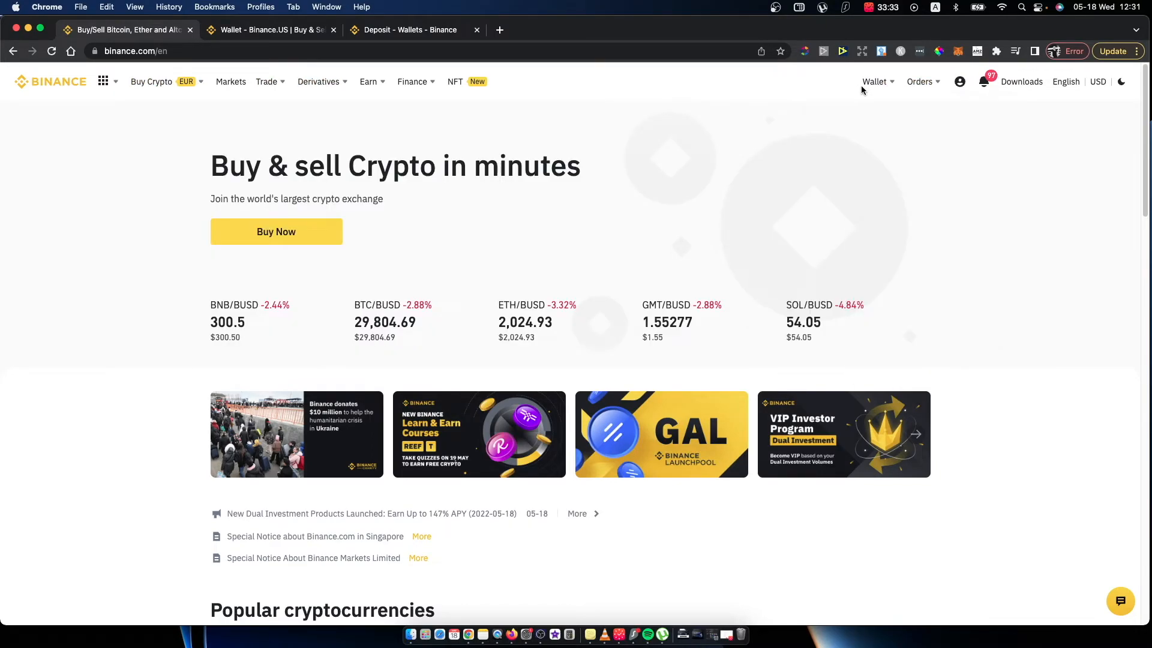
Open the spot wallet from Wallet and start a withdrawal from the BNB row
left_click(874, 81)
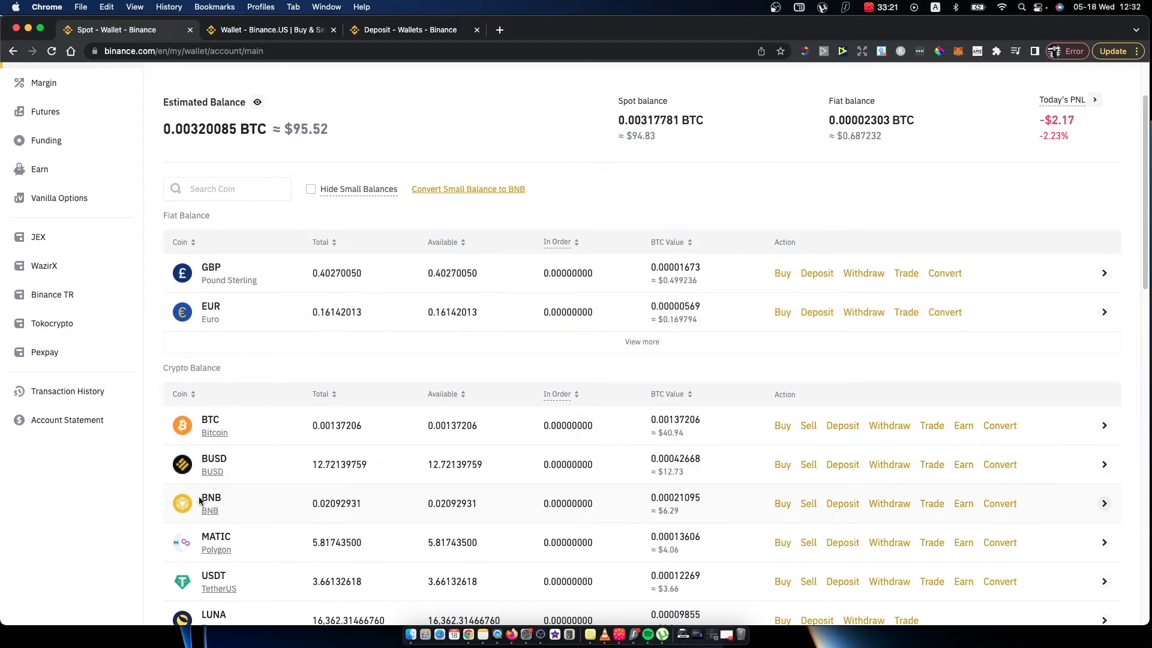
mouse_move(226, 505)
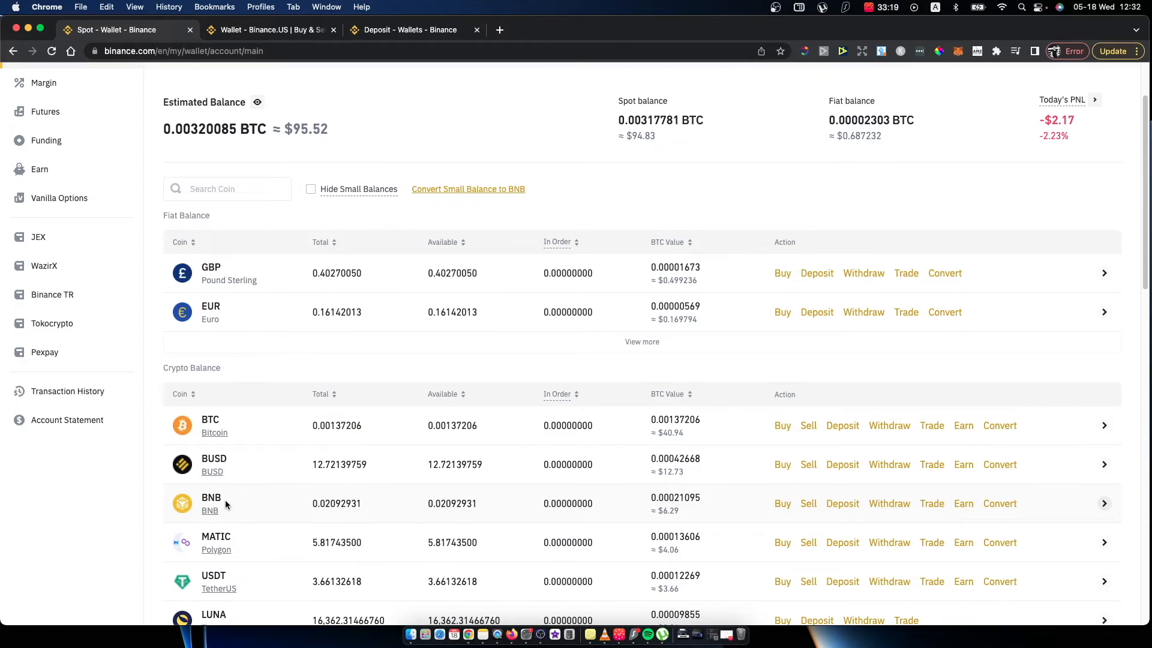
left_click(889, 503)
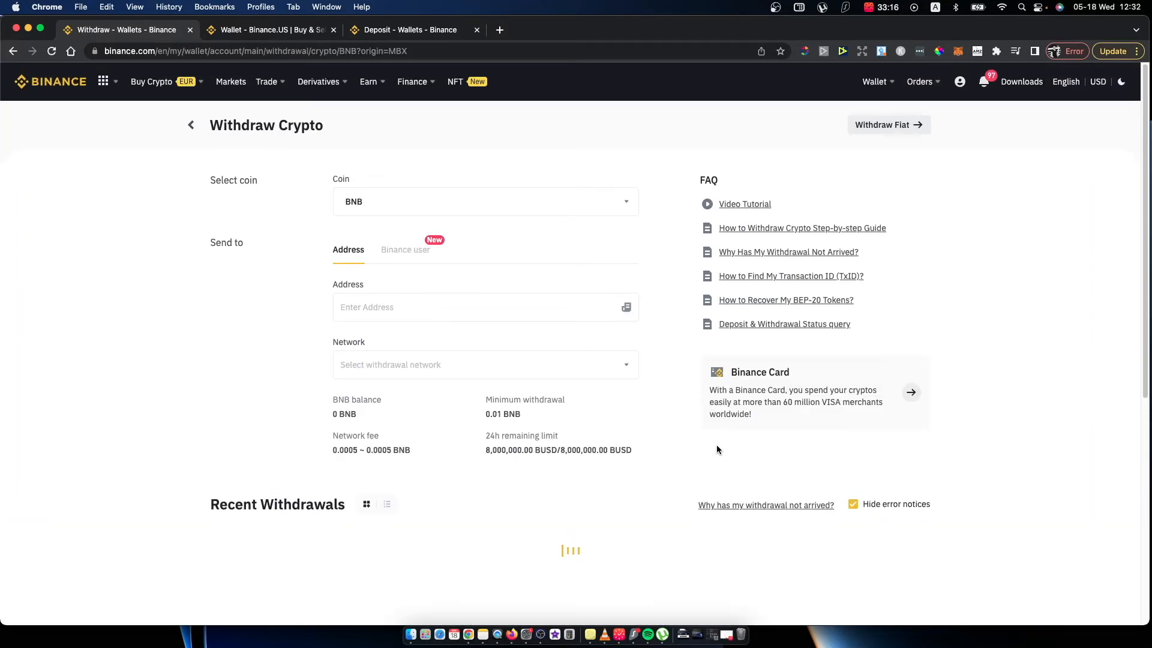
left_click(477, 307)
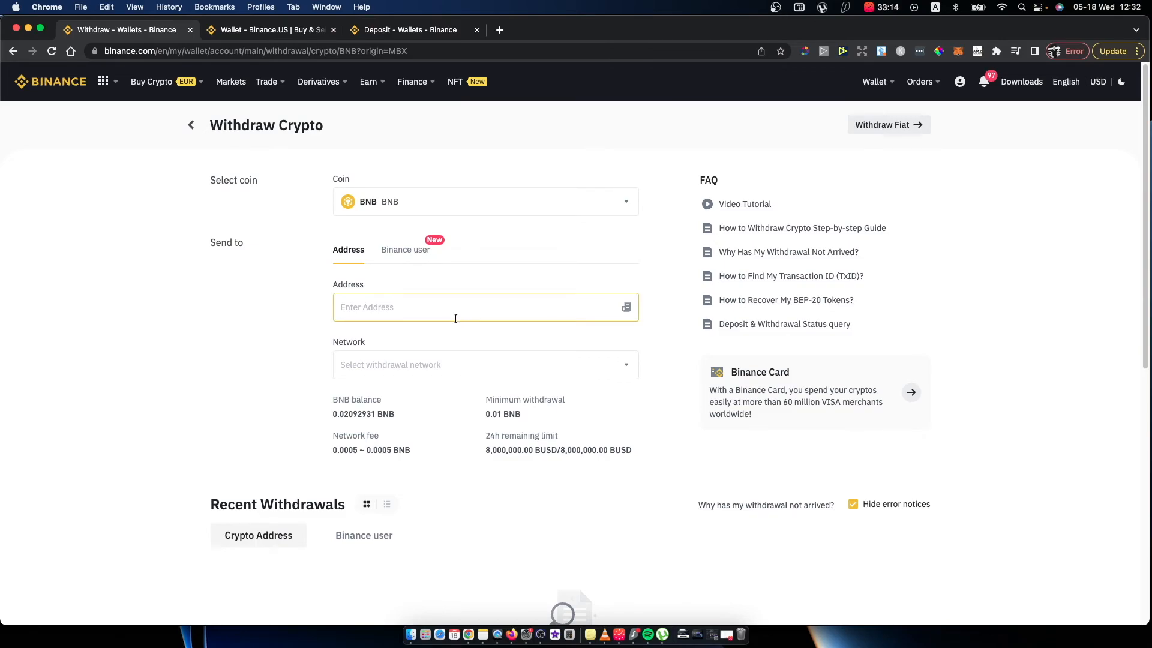
type("0xccad8ccd90d259e4012a51b374ecea7651dc0c42")
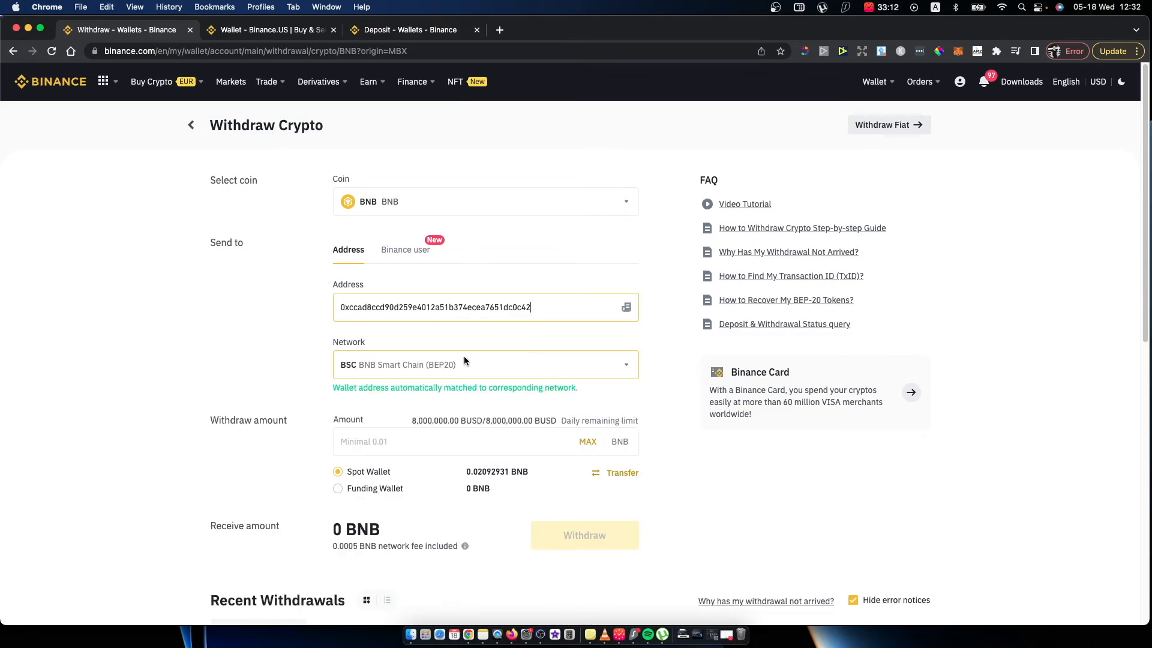
scroll("down", 3)
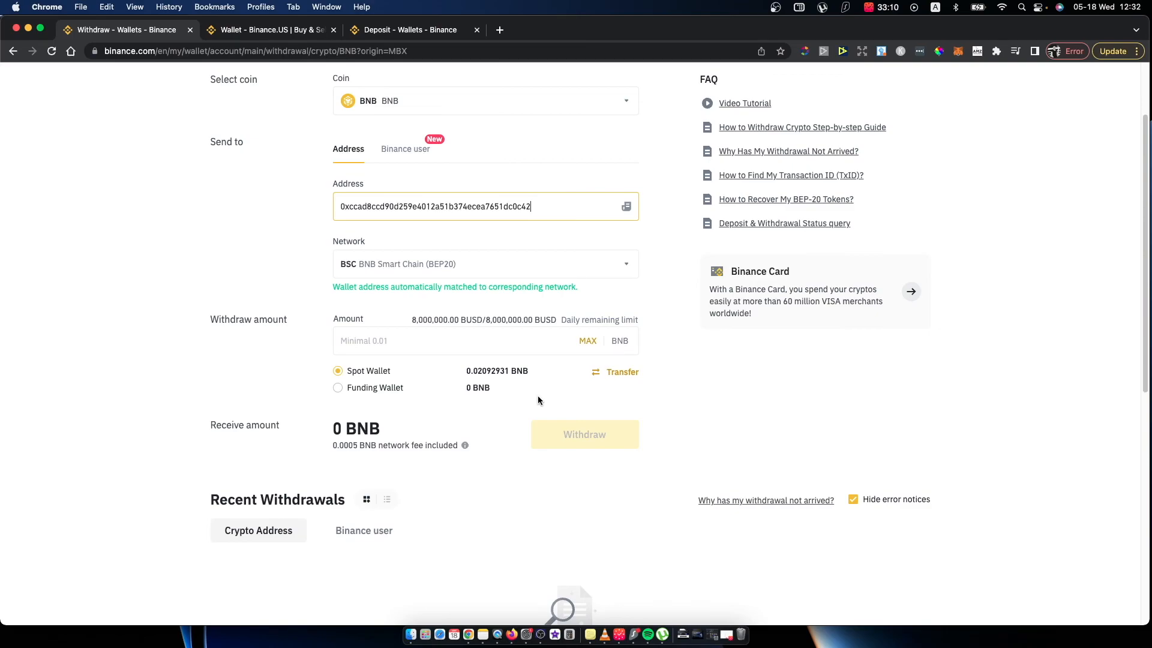